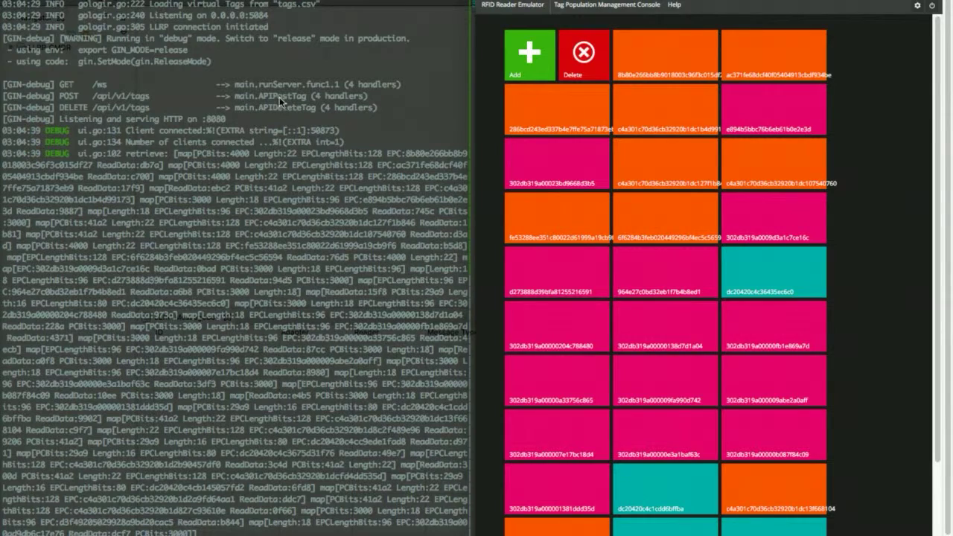
Delete two 128-bit tags, including ac371fe68dcf40f05404913cbdf934be, from the population.
click(666, 56)
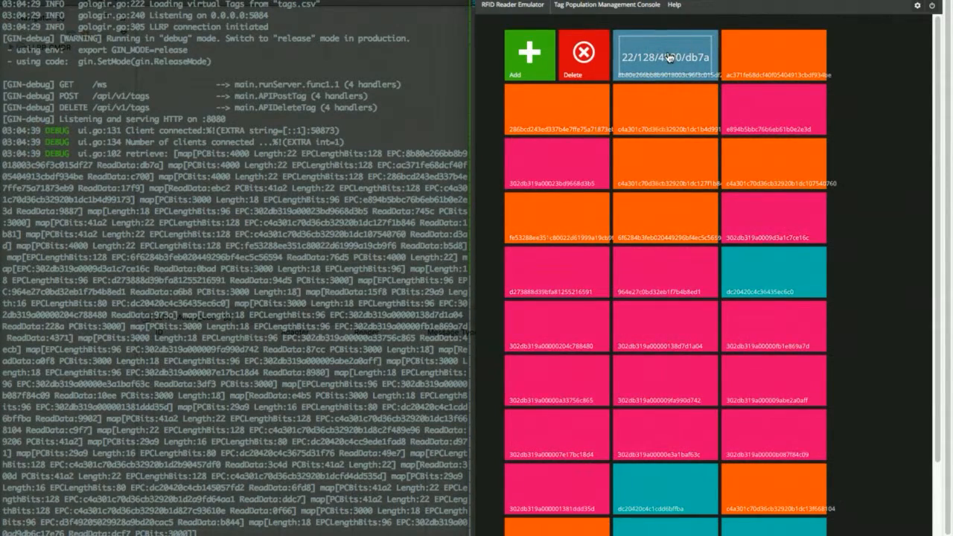
click(582, 53)
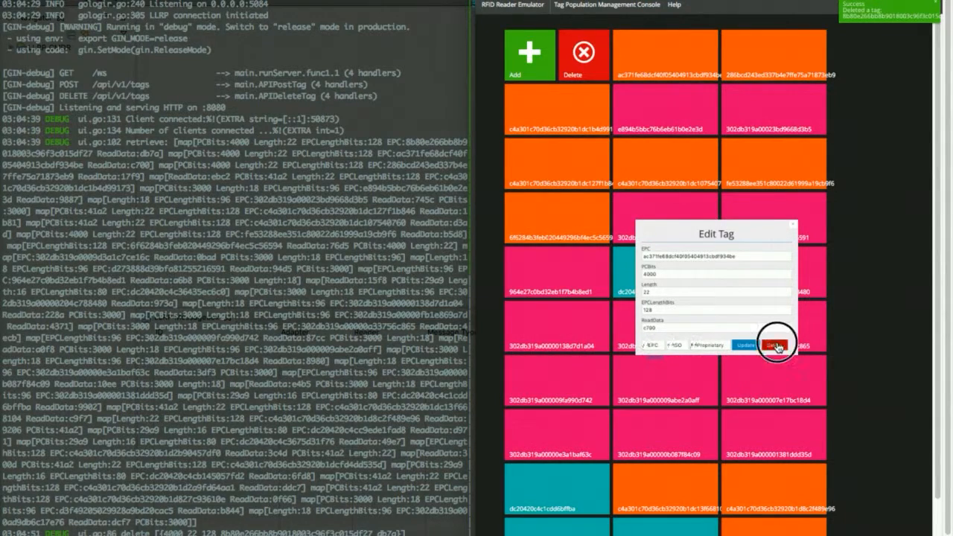
click(773, 343)
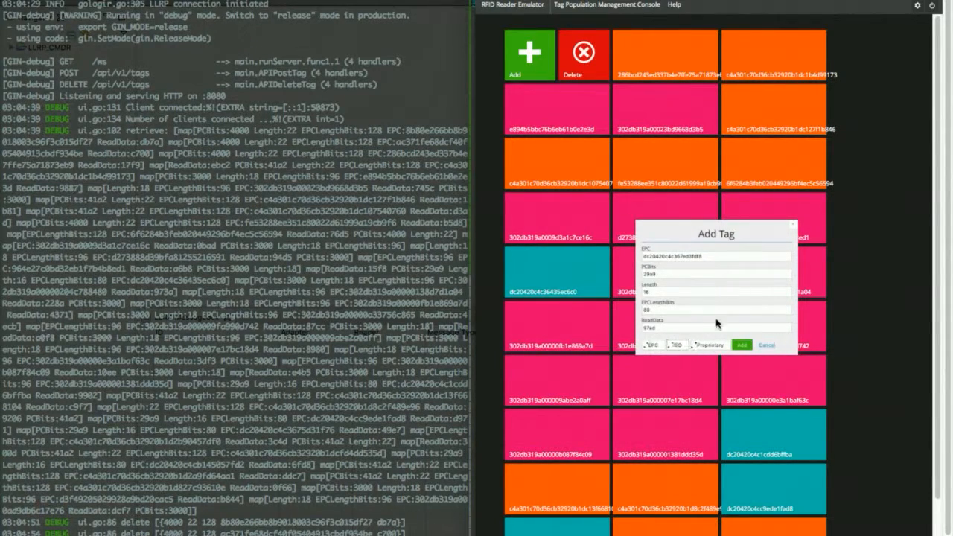
Add the 80-bit tag dc20420c4c367ed3fdf8 and a new 96-bit tag.
click(747, 346)
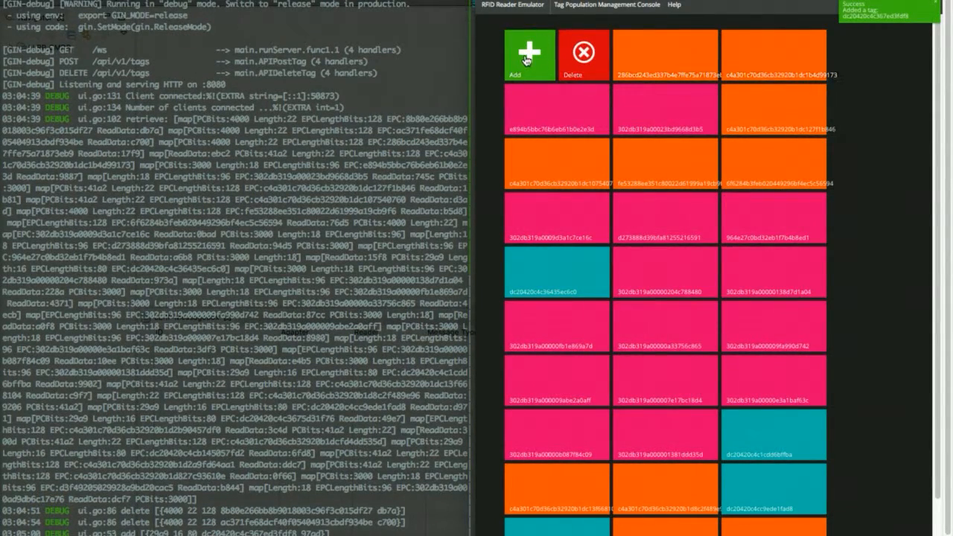
click(531, 55)
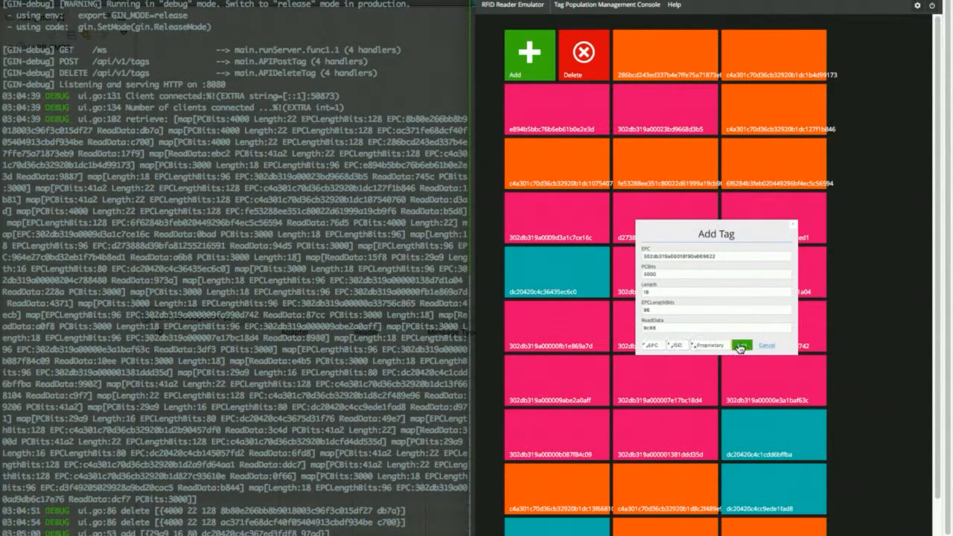
click(739, 345)
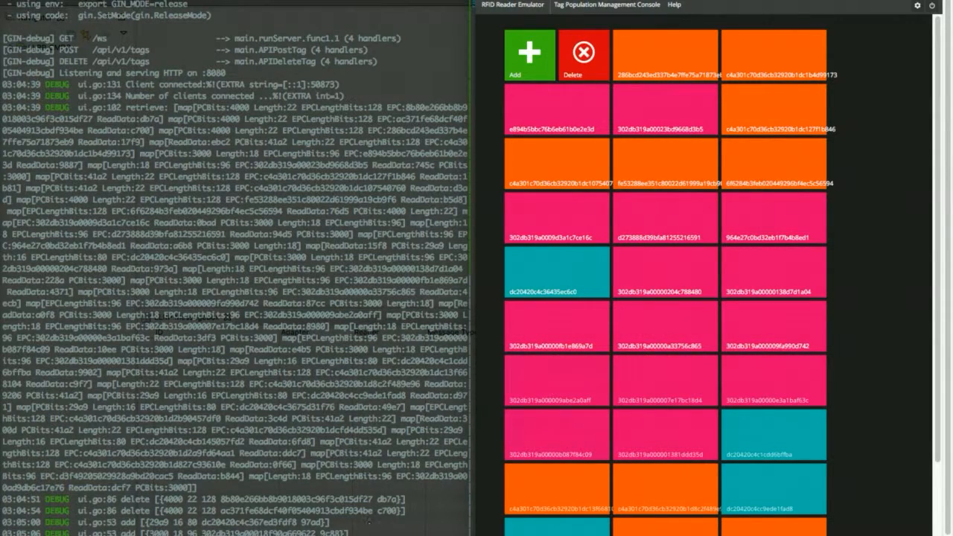
mouse_move(319, 249)
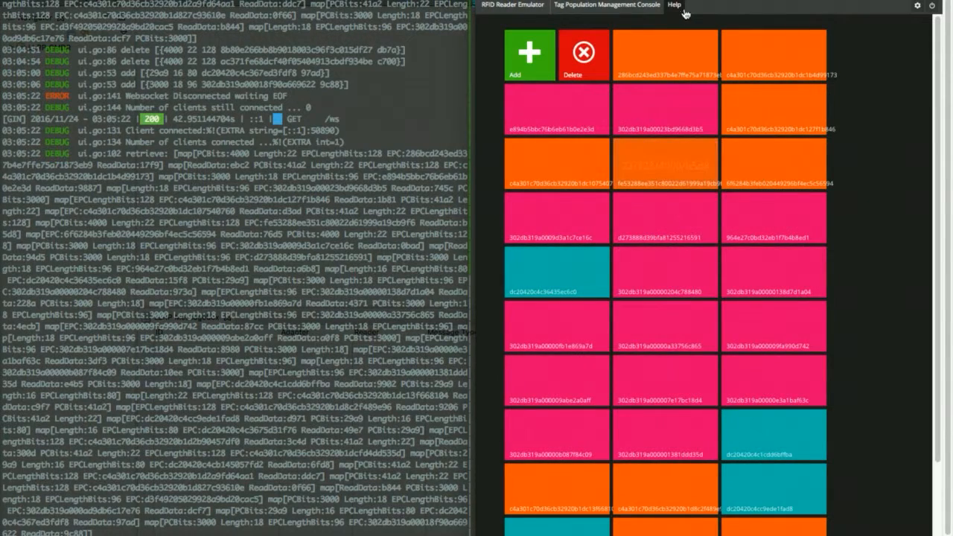
Copy the REST API endpoint URL from Help to run the /api/v1/tags script.
click(684, 6)
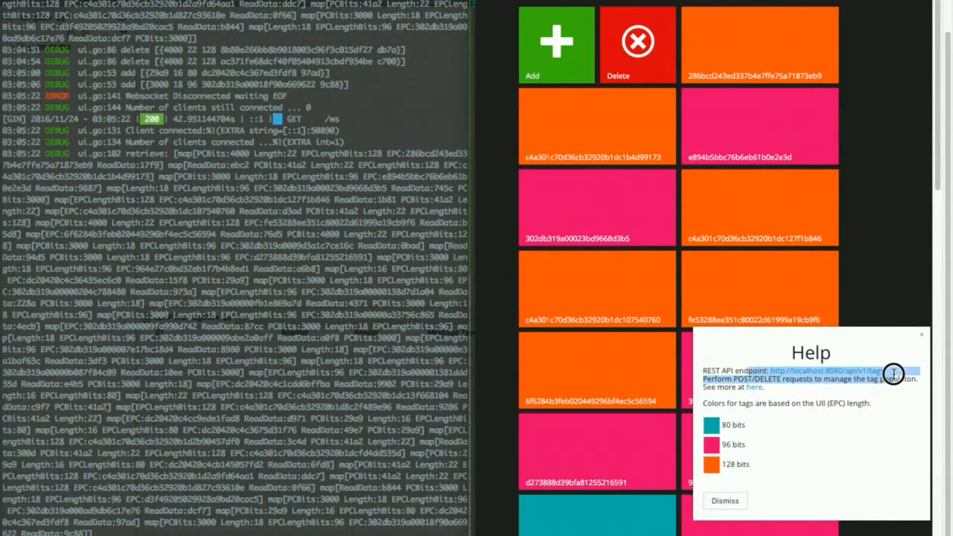
key(cmd+tab)
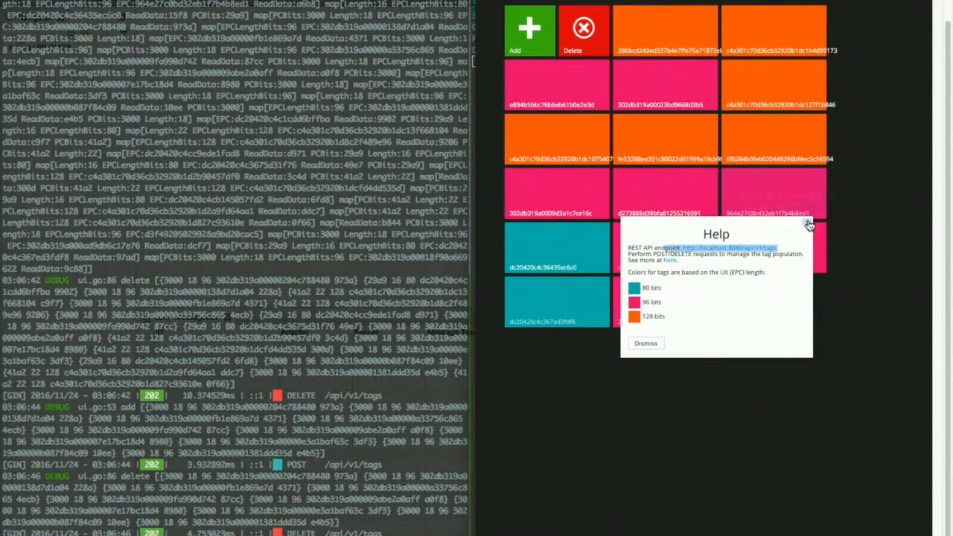
Dismiss the Help popup and scroll down to watch tags being swapped.
click(645, 343)
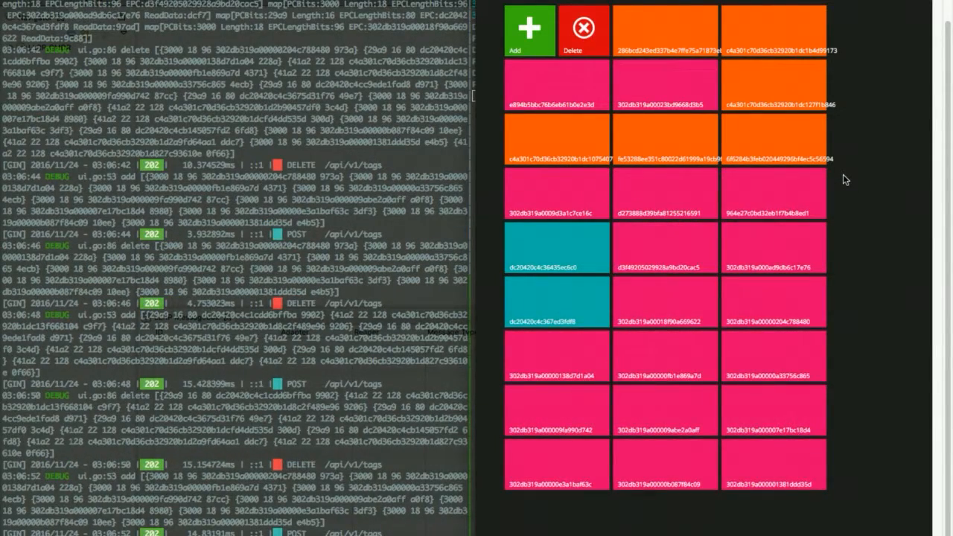
scroll(down, 3)
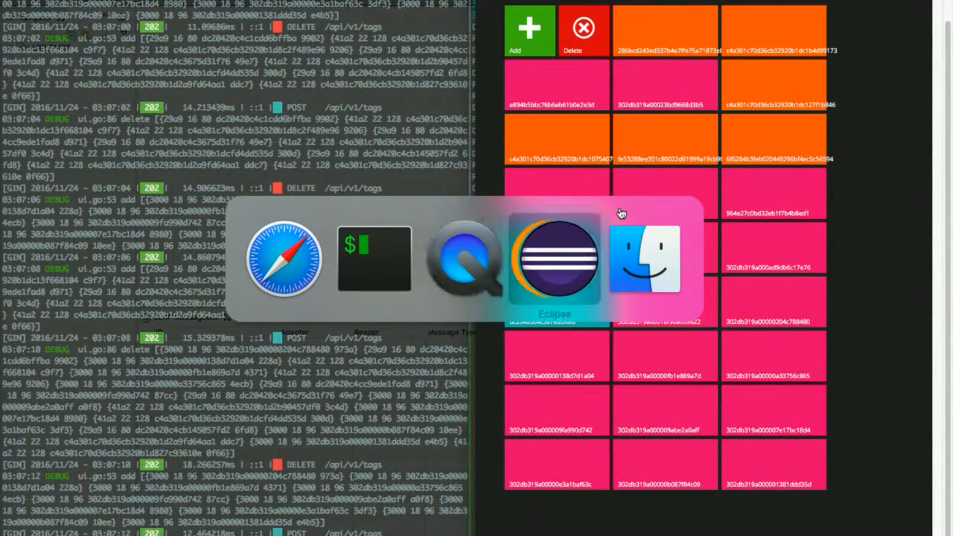
Add and connect reader 'Emulator' at 127.0.0.1 port 5084 in LLRP Commander.
click(556, 261)
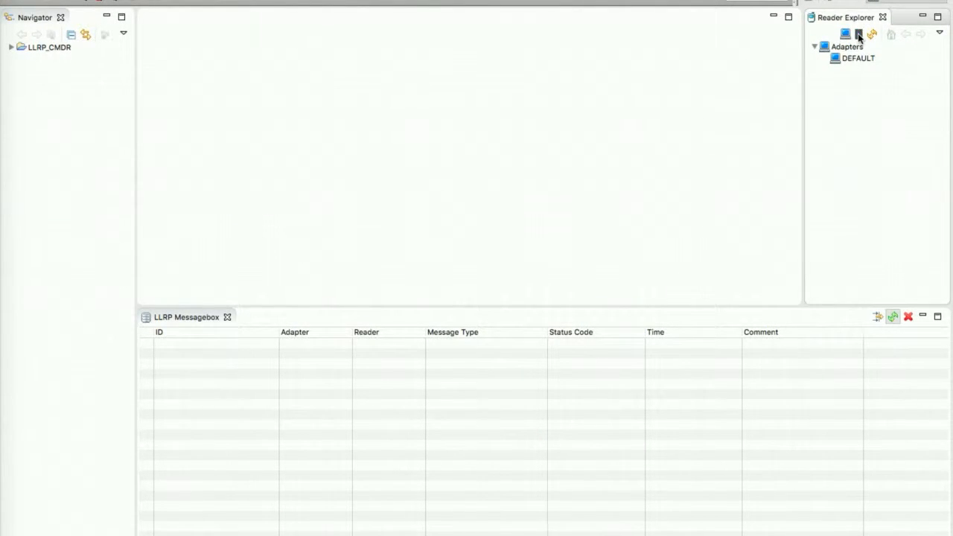
click(854, 33)
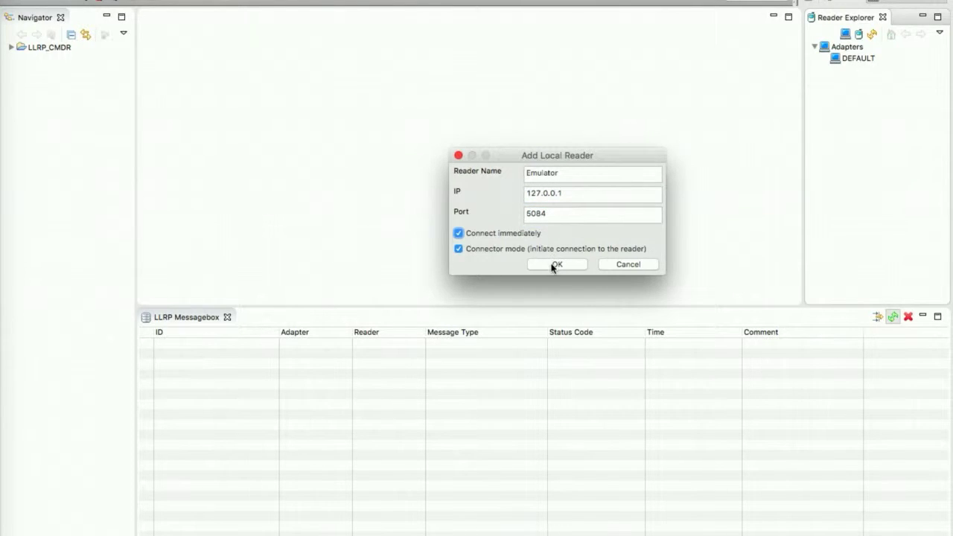
click(556, 264)
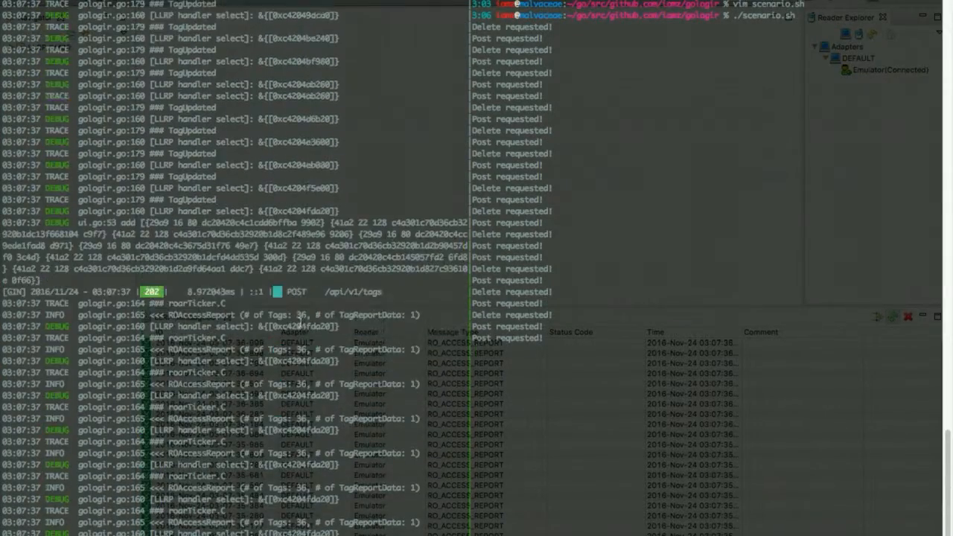
Open the newest RO_ACCESS_REPORT in the Graphical Editor to view its TagReportData.
key(Cmd+Tab)
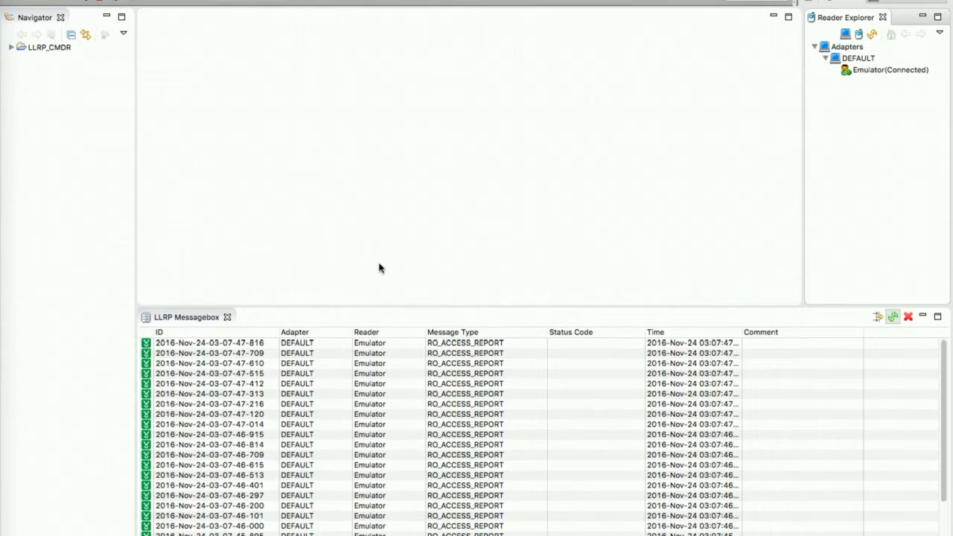
click(479, 343)
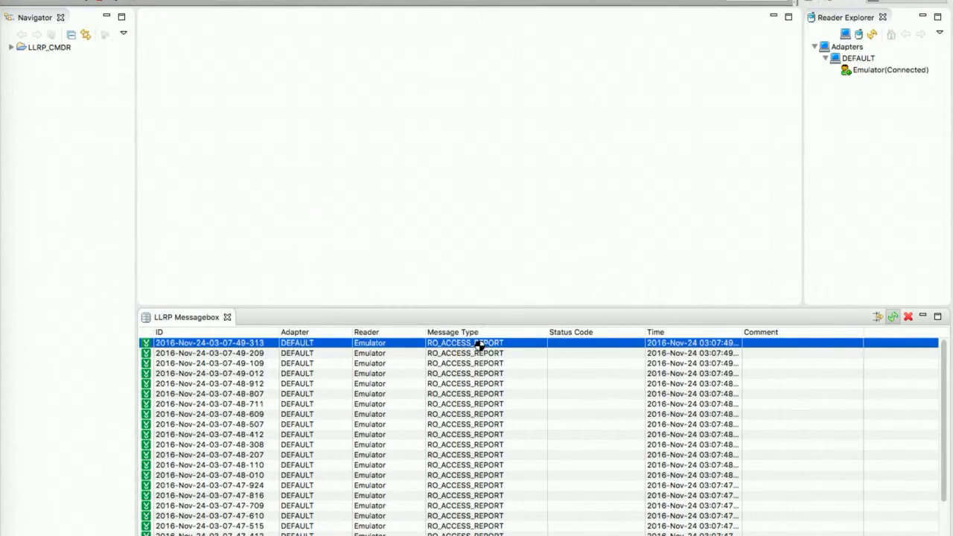
double_click(216, 340)
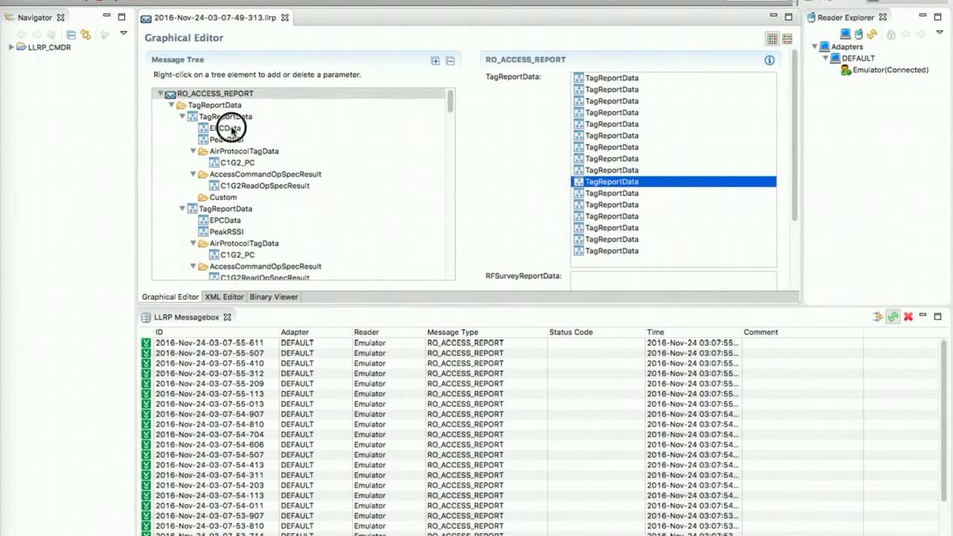
Inspect a tag report entry's EPCData and PeakRSSI (-53) in the Message Tree.
click(225, 127)
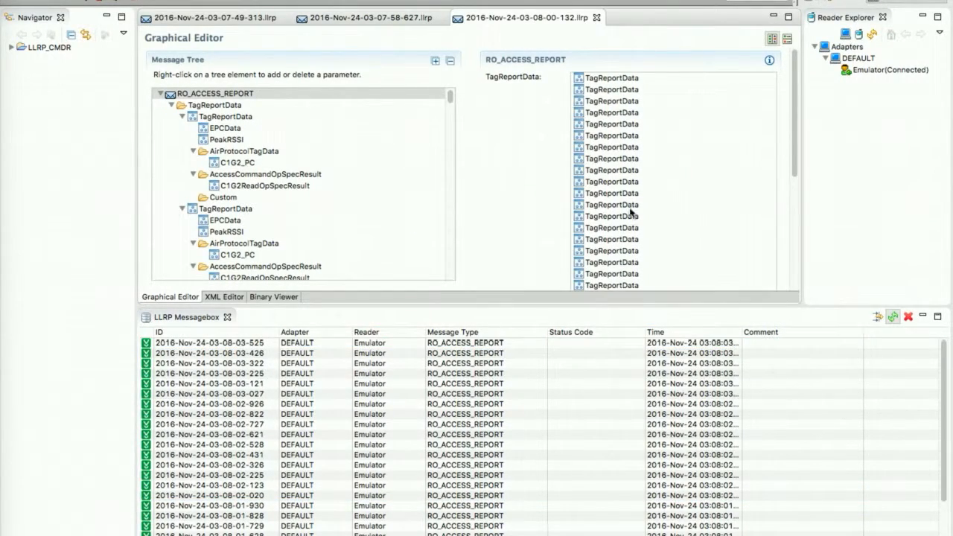
click(224, 127)
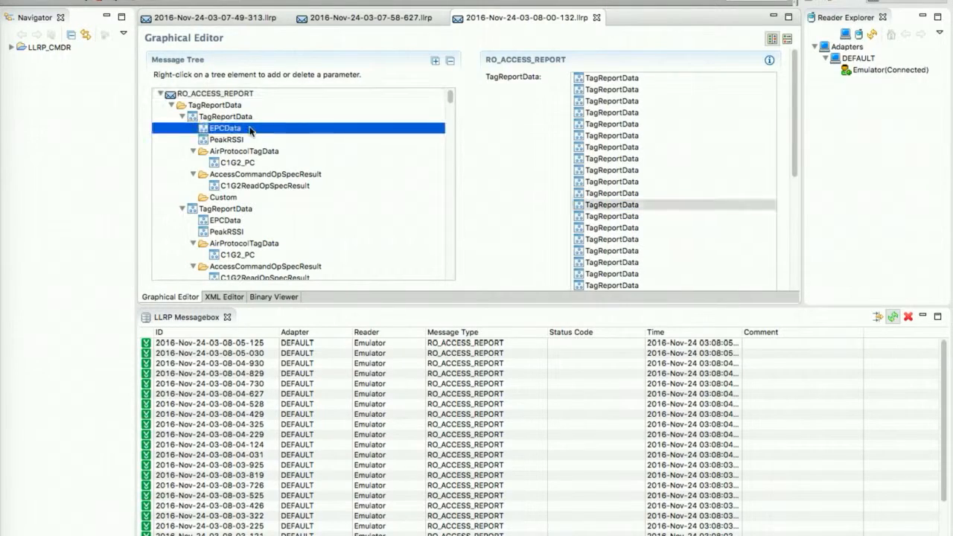
click(226, 139)
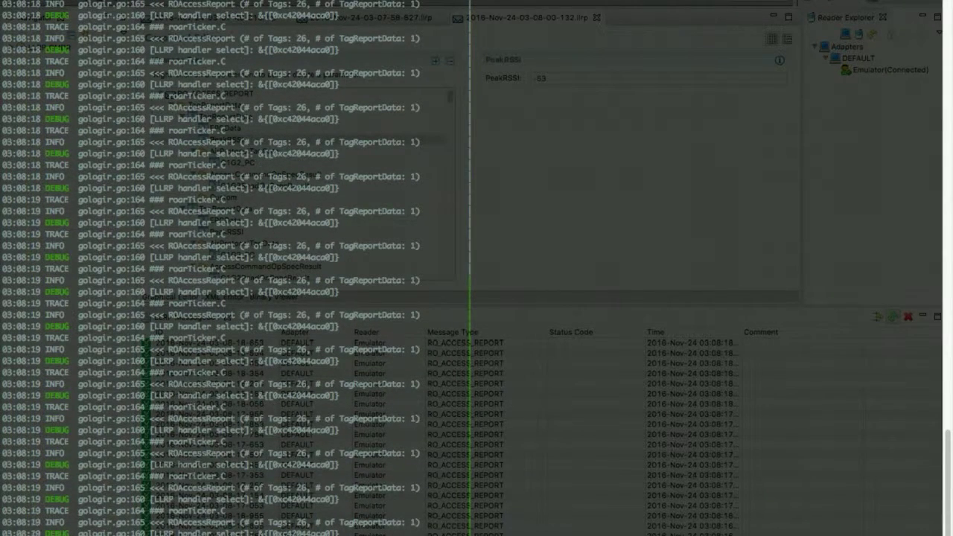
key(cmd+tab)
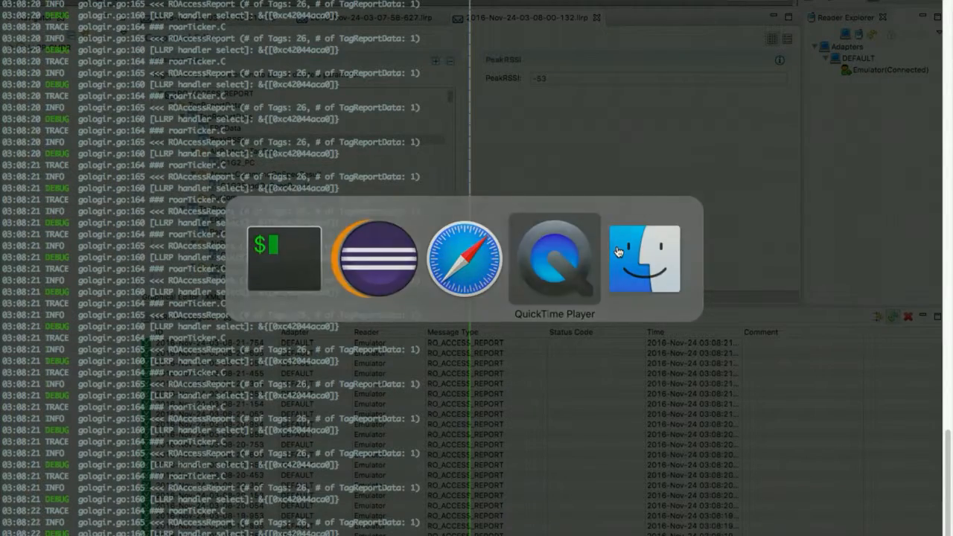